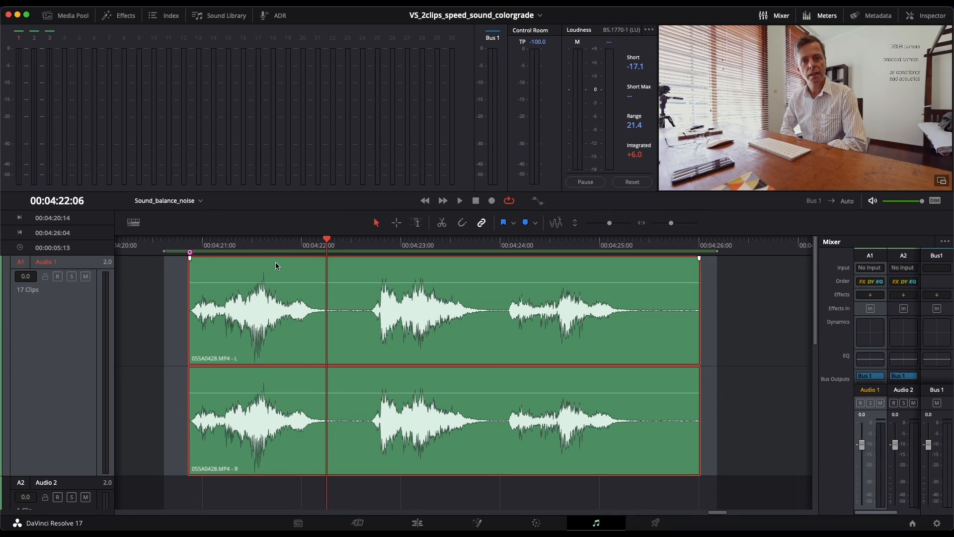
pyautogui.moveTo(265, 312)
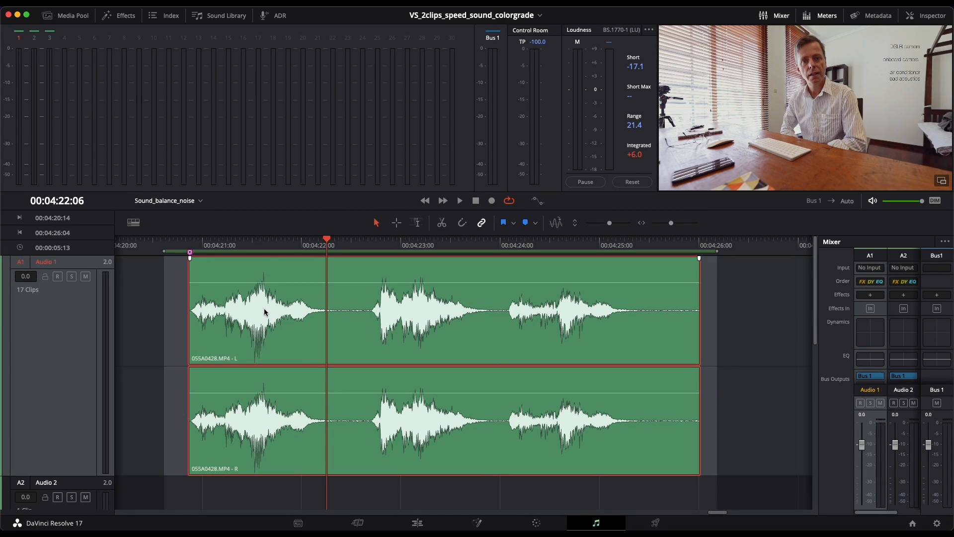
pyautogui.moveTo(266, 268)
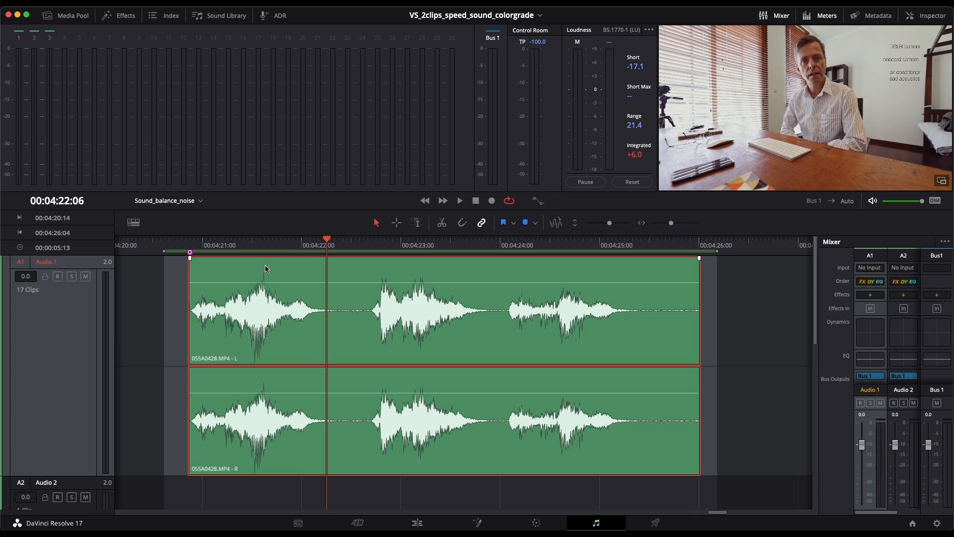
pyautogui.moveTo(278, 274)
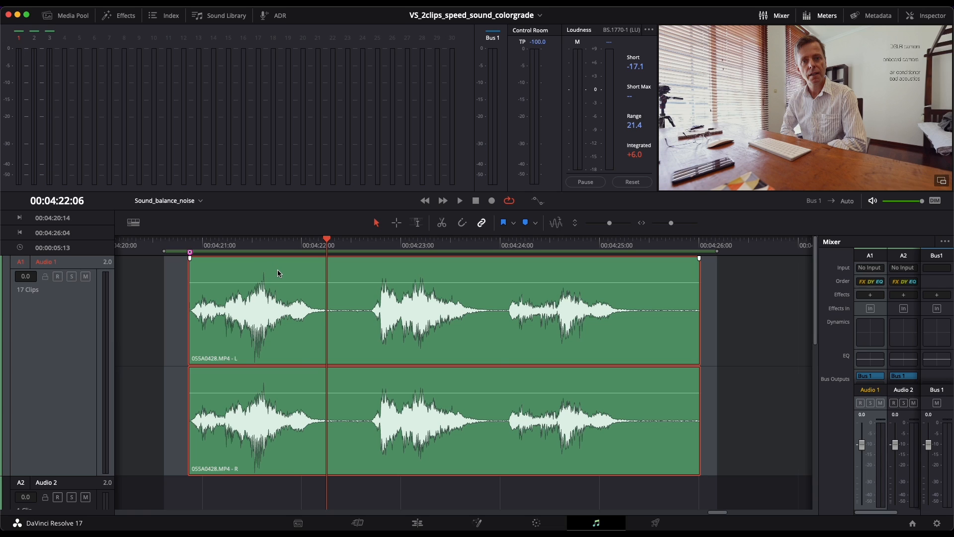
# Open Normalize Audio Levels from the Audio 1 clip's context menu
pyautogui.rightClick(336, 328)
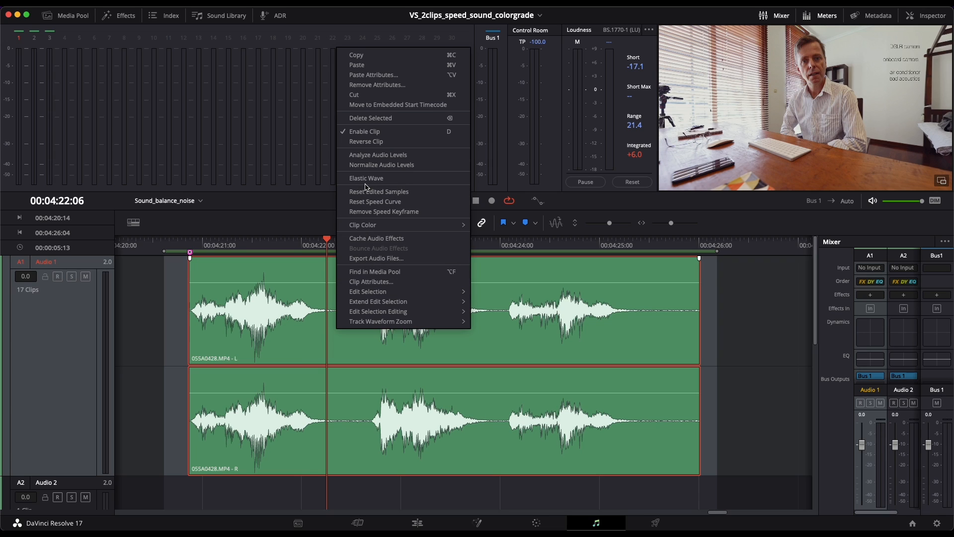
pyautogui.moveTo(382, 165)
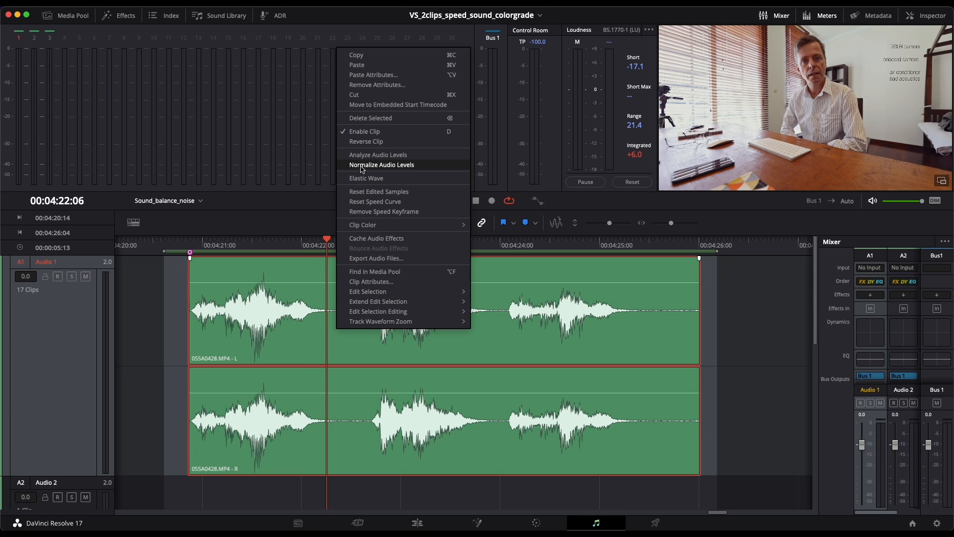
pyautogui.click(382, 165)
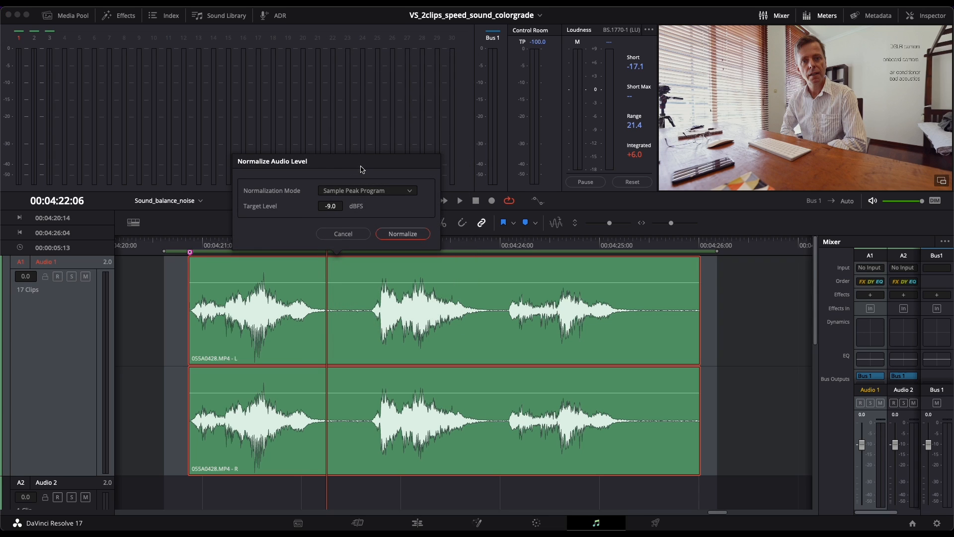
# Normalize the clip with Sample Peak Program mode at a -9.0 dBFS target level
pyautogui.click(367, 190)
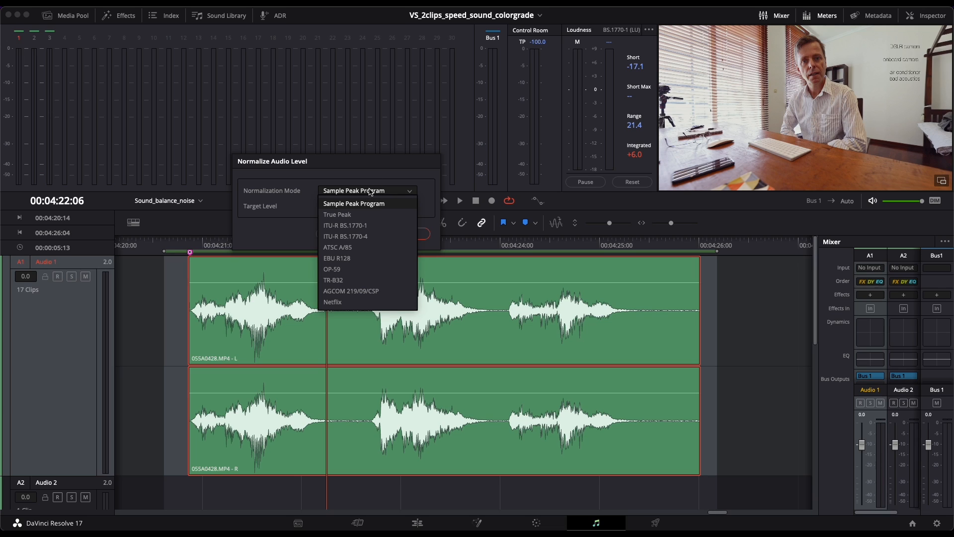
pyautogui.click(353, 203)
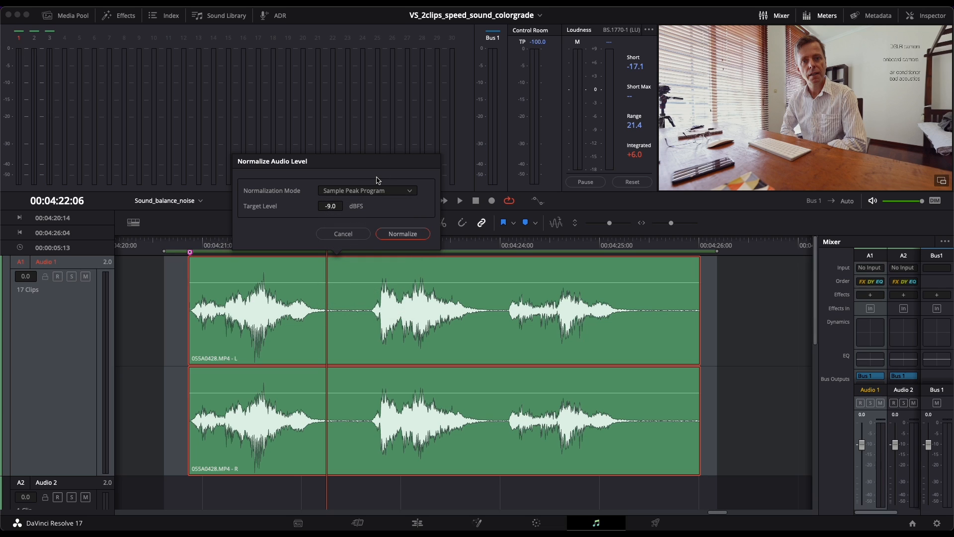
pyautogui.moveTo(322, 210)
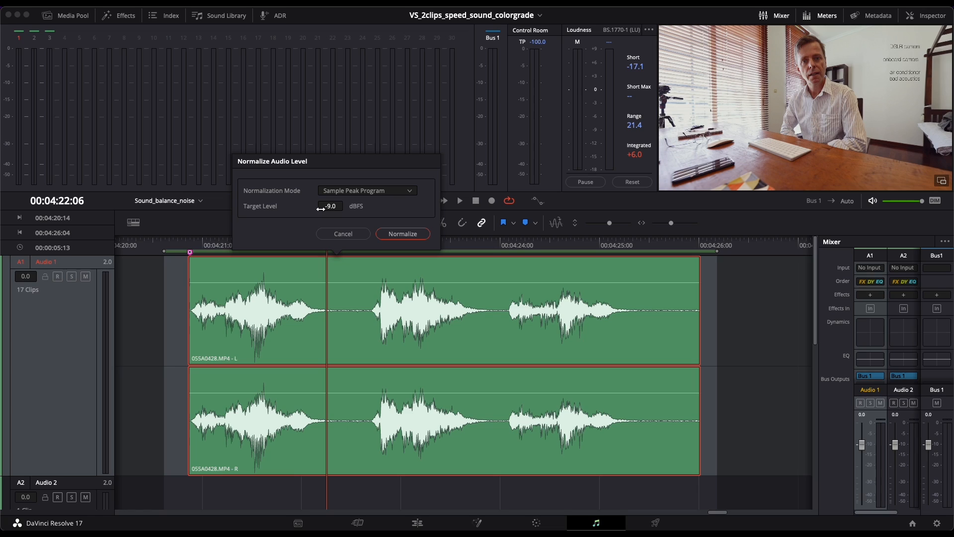
pyautogui.moveTo(292, 215)
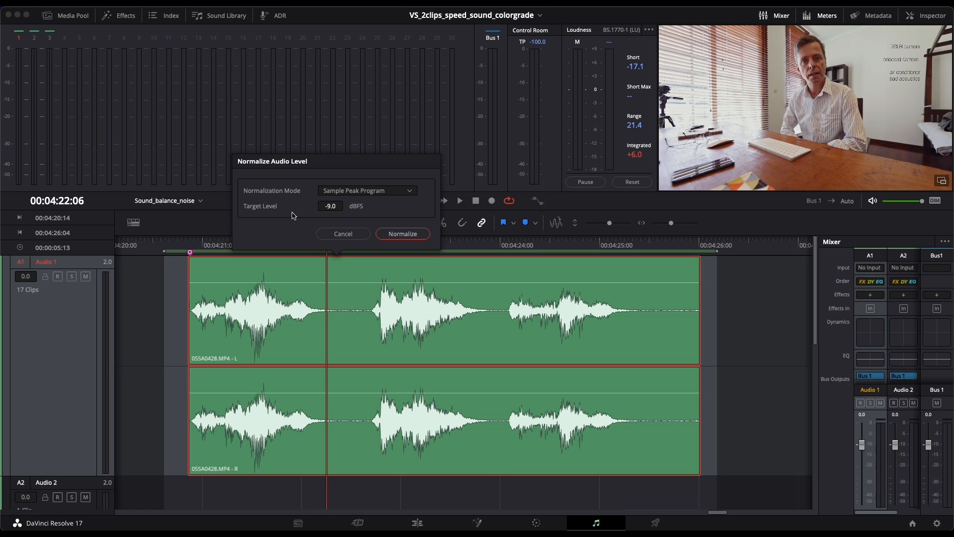
pyautogui.click(402, 233)
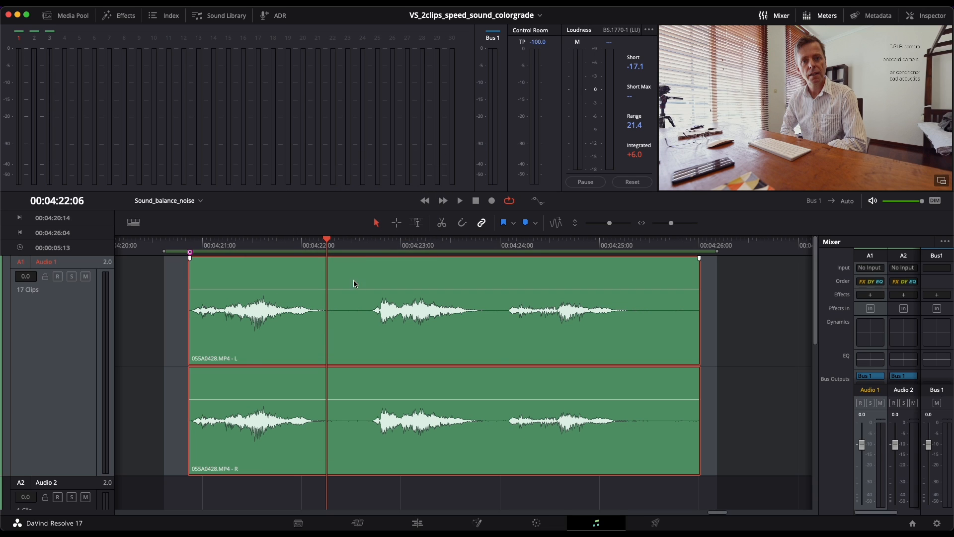
pyautogui.moveTo(263, 299)
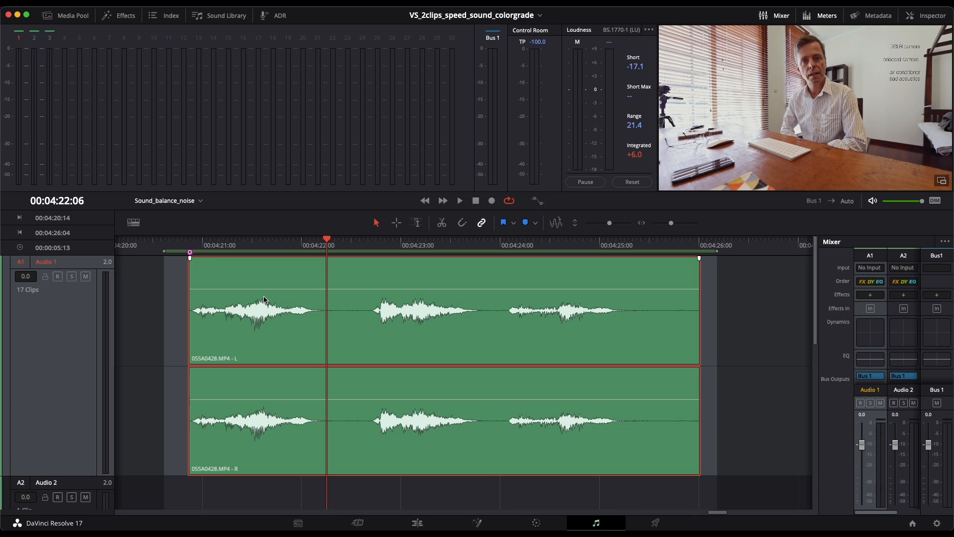